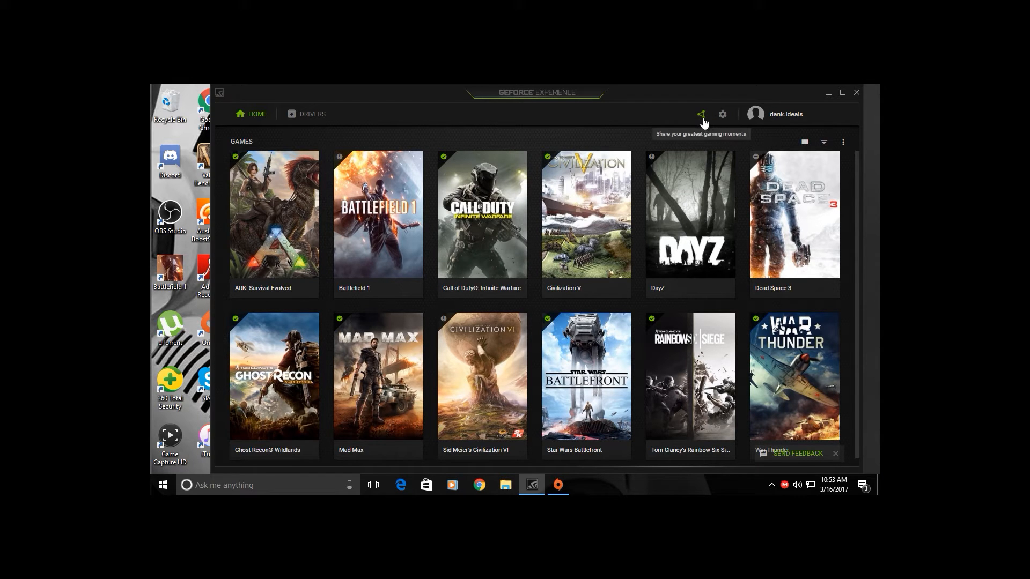
After a failed recording attempt from the share overlay, show the General settings' Share section.
click(700, 114)
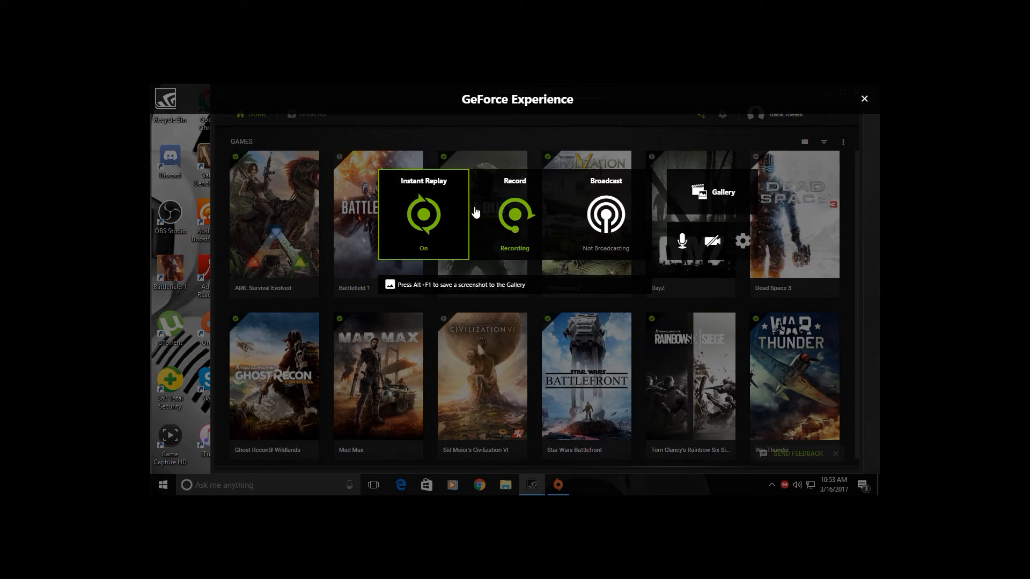
mouse_move(514, 217)
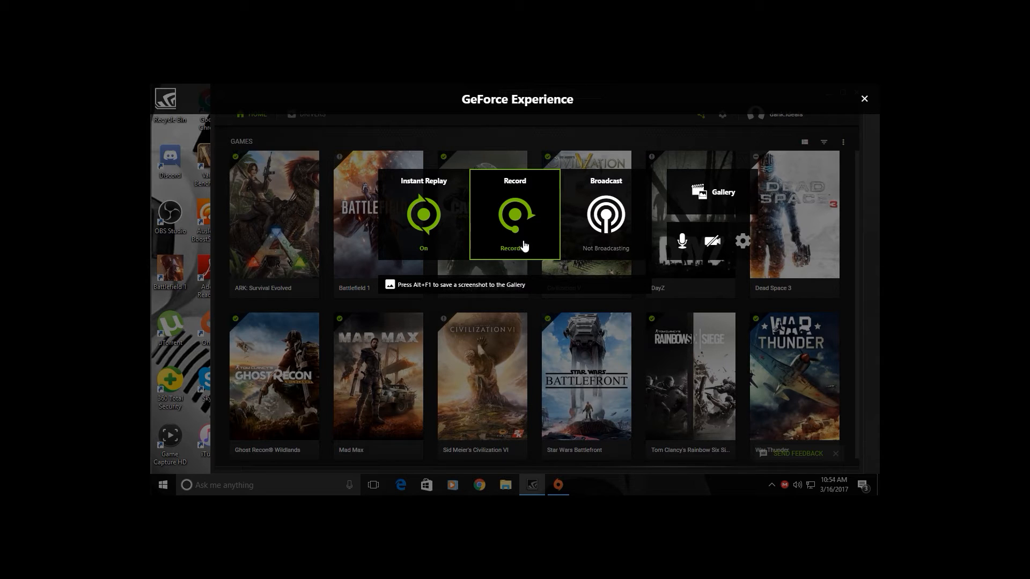
click(514, 214)
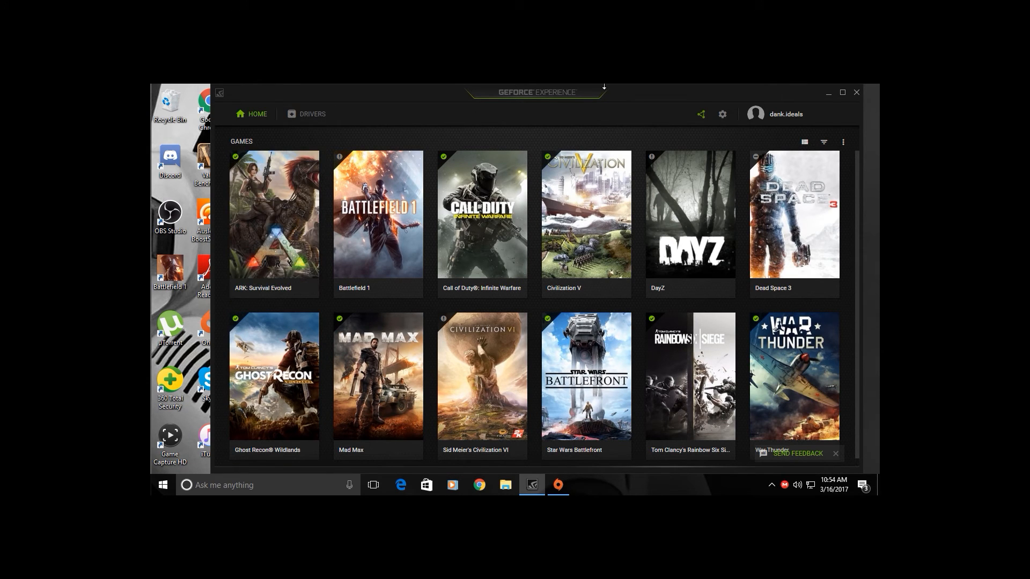
click(721, 114)
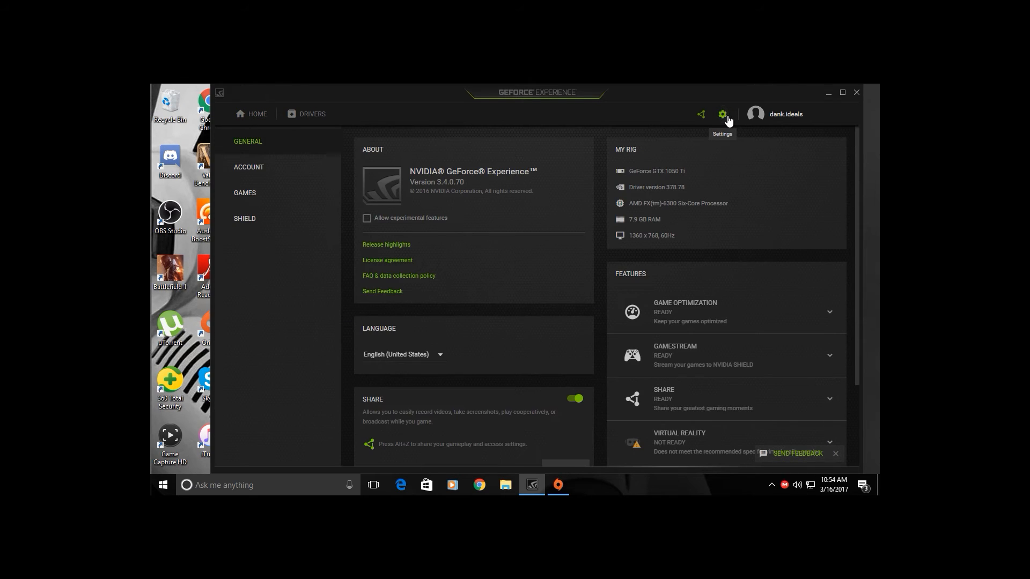
mouse_move(490, 253)
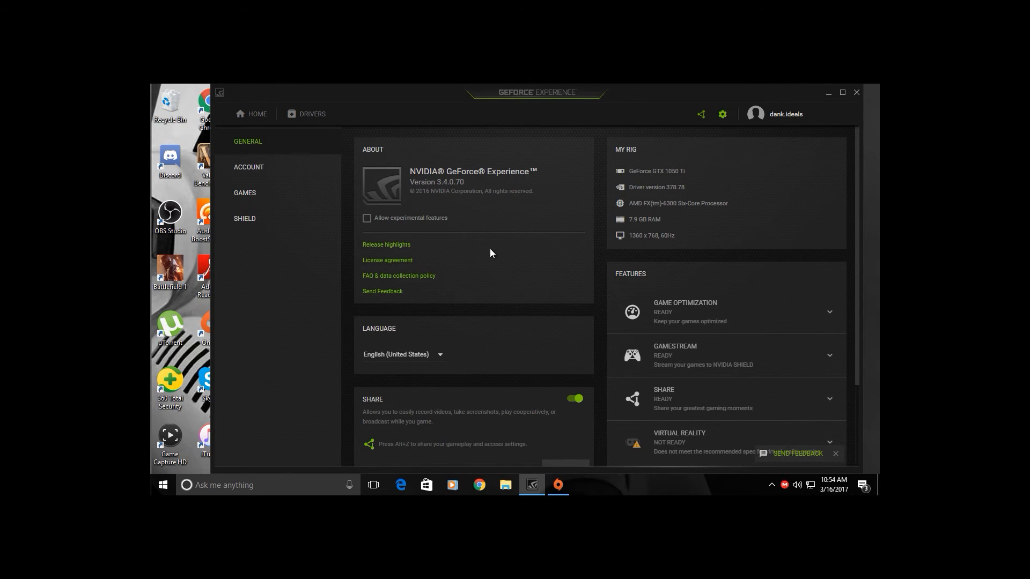
scroll(down, 3)
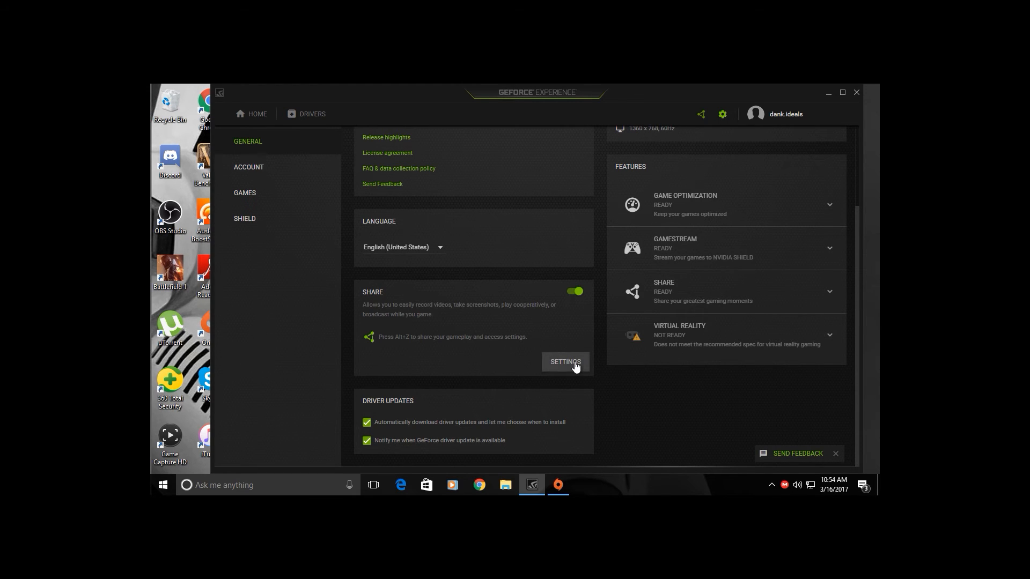
In Share Settings' Privacy control, enable desktop capture with Yes and return to the settings list.
click(564, 362)
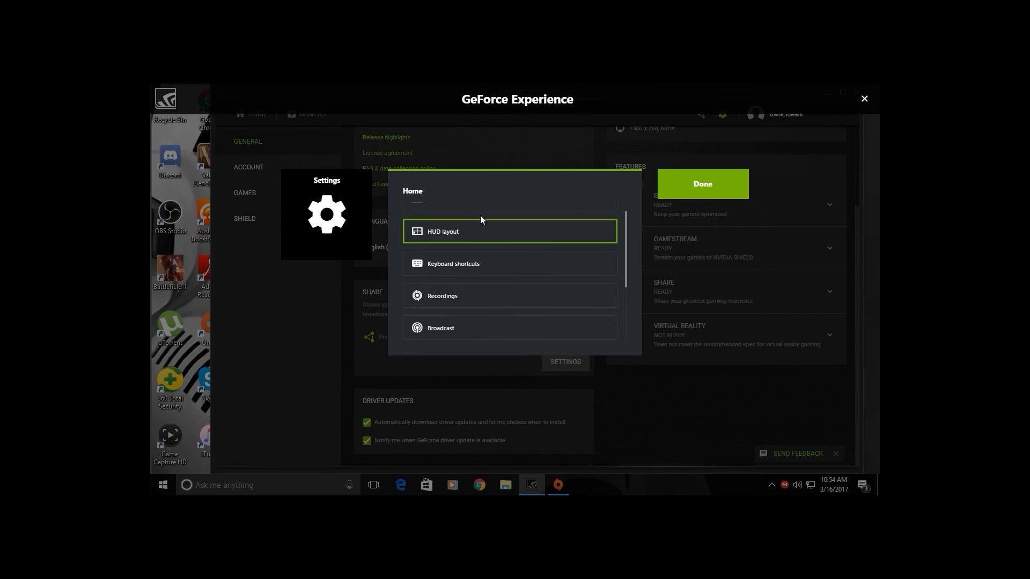
scroll(down, 3)
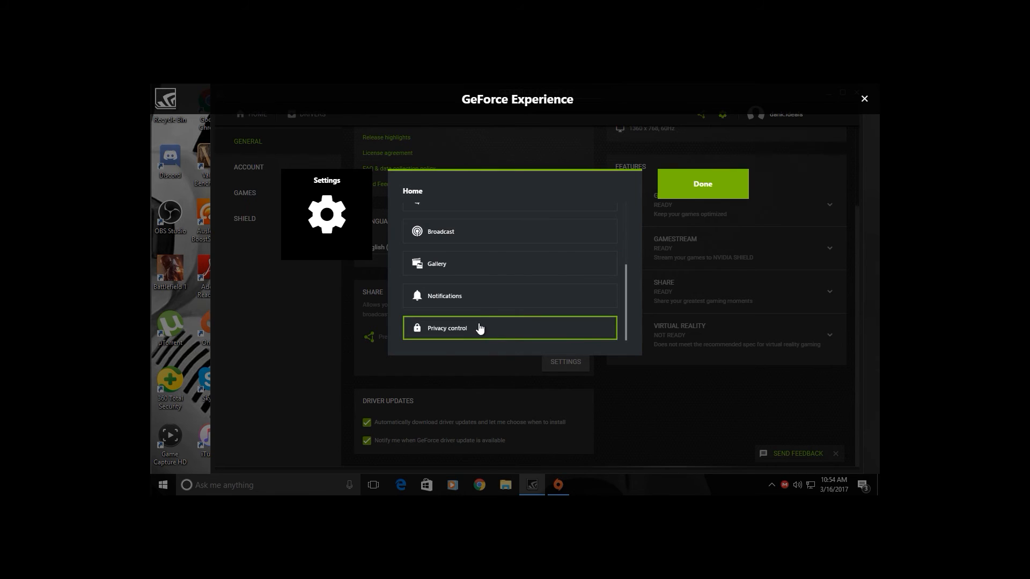
click(447, 328)
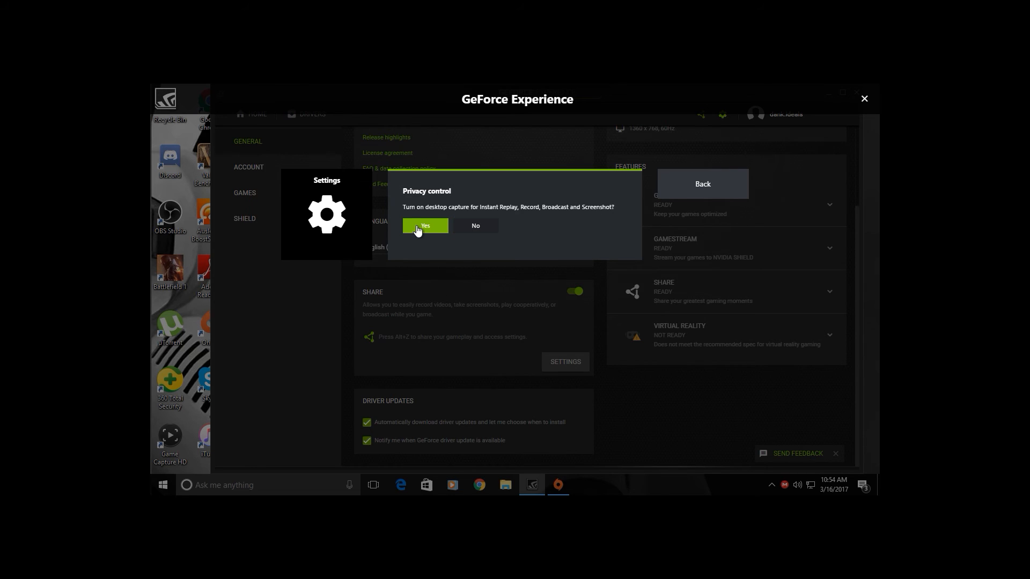
mouse_move(486, 182)
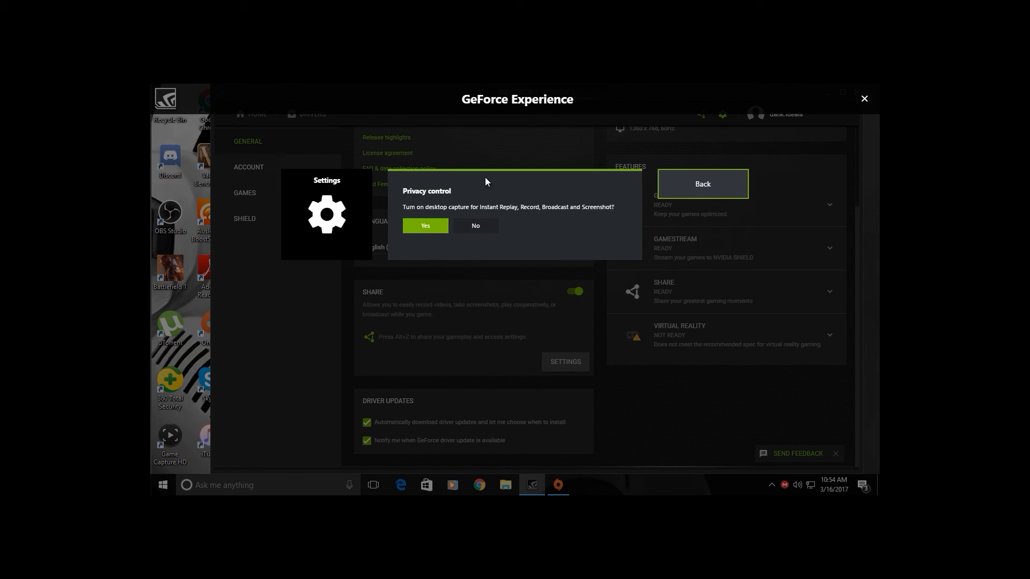
click(424, 225)
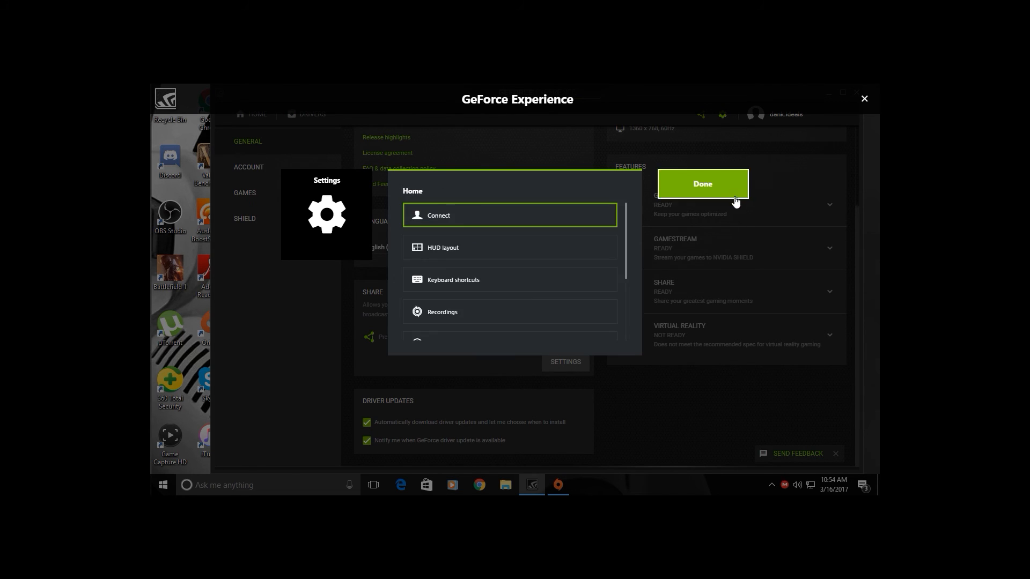